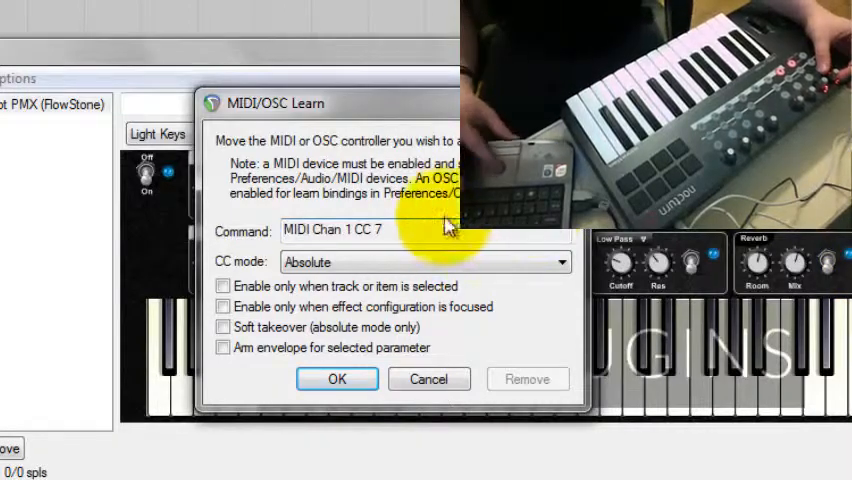
mouse_move(372, 256)
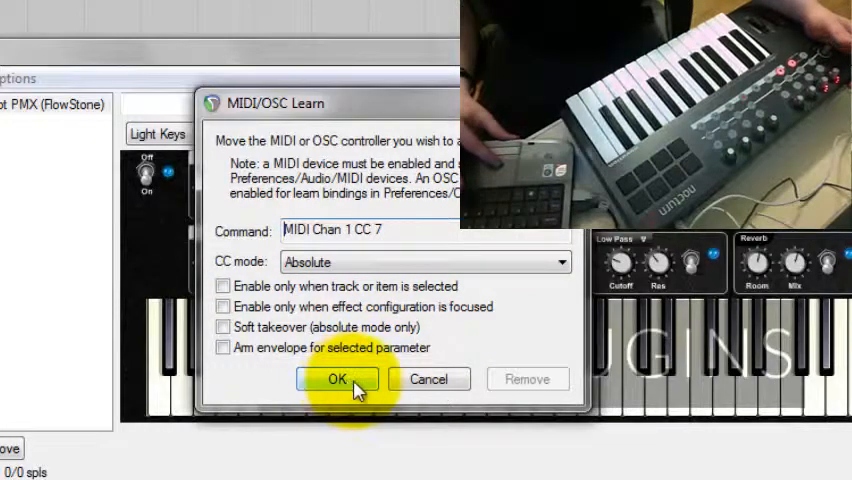
click(336, 380)
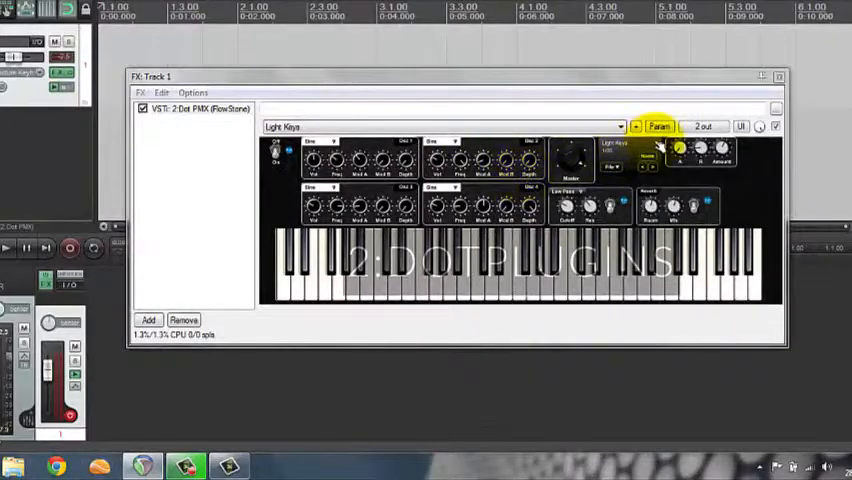
Load the blank Program 6 preset on the PMX synth in place of Light Keys
click(620, 126)
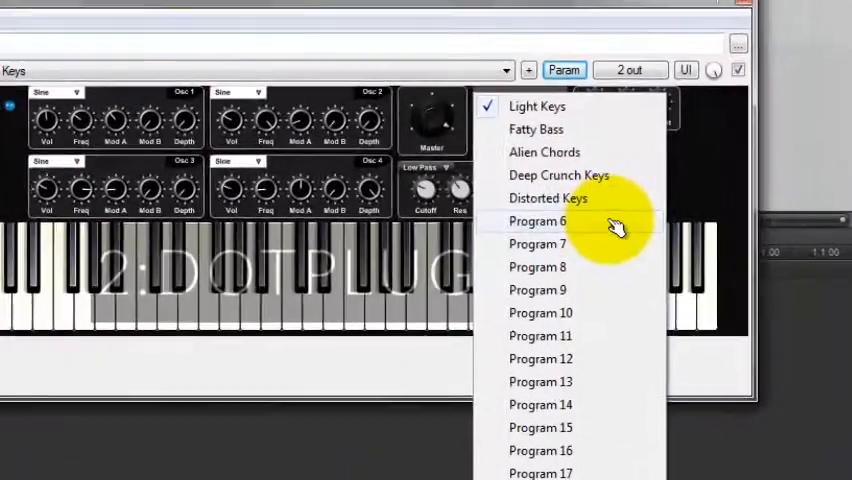
click(536, 220)
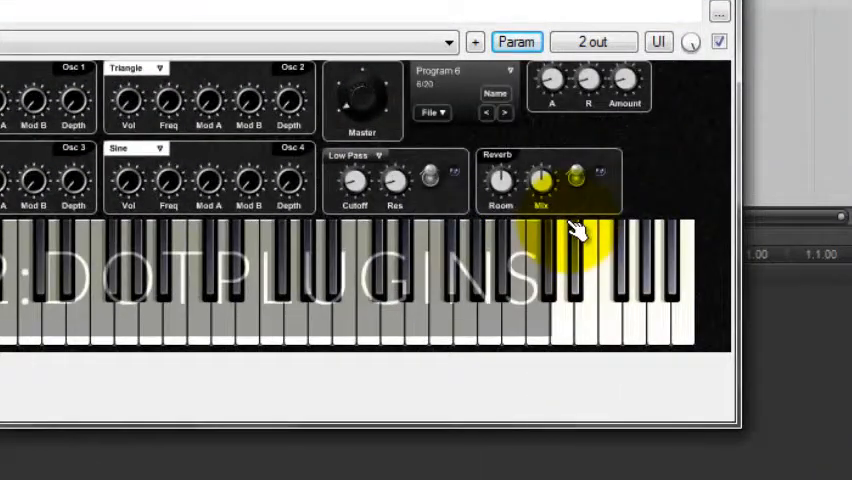